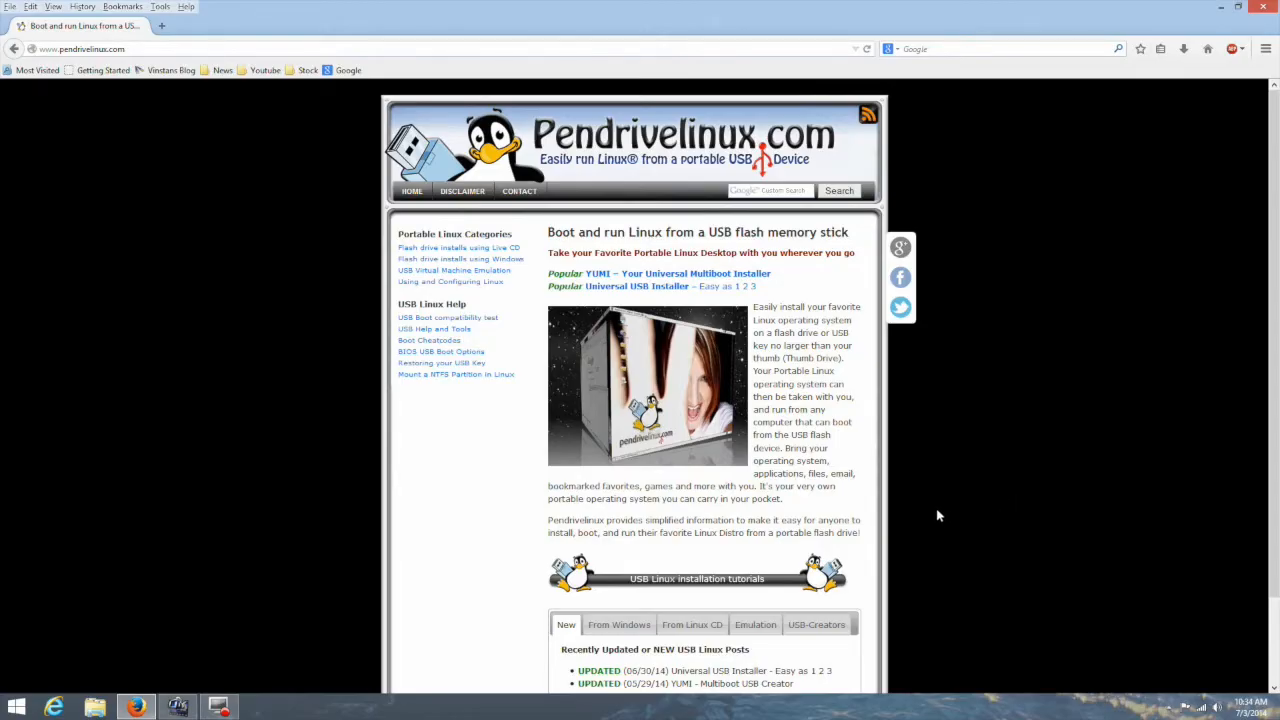
# Go from the Pendrivelinux home page to the Universal USB Installer download page
pyautogui.scroll(-3)
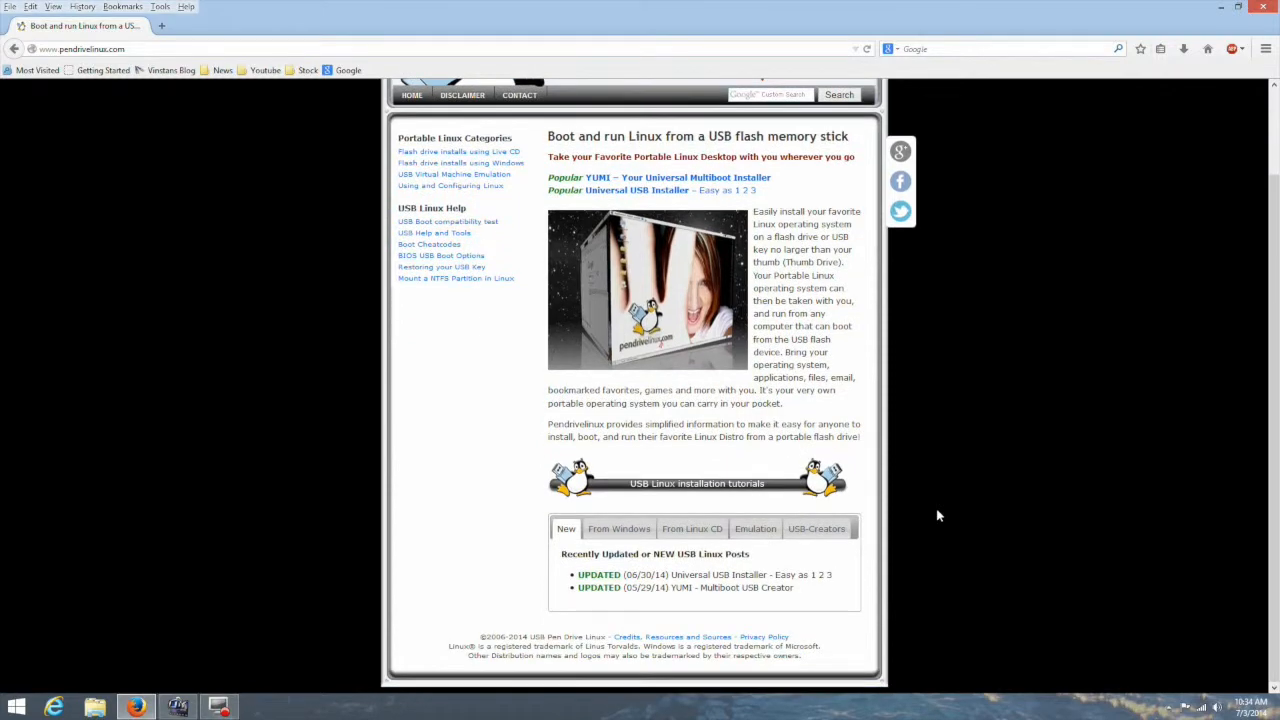
pyautogui.click(812, 574)
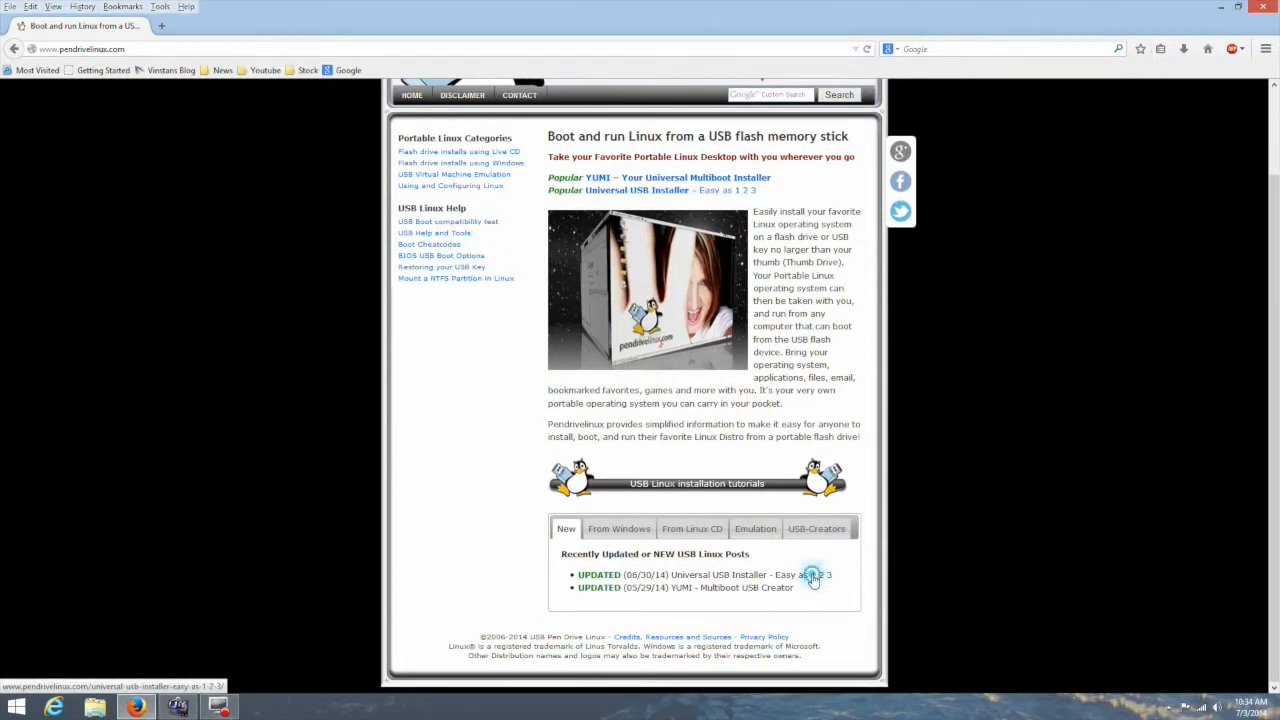
pyautogui.click(784, 574)
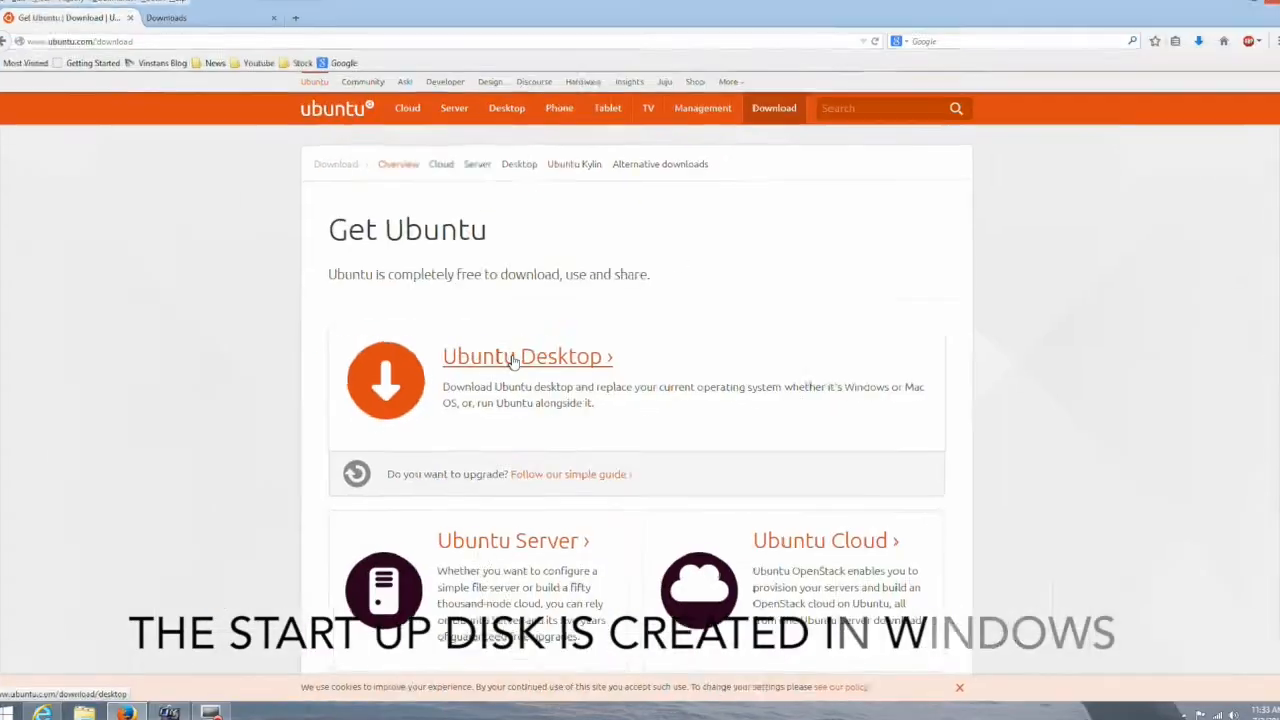
# Download the 64-bit Ubuntu 14.04 desktop ISO and save it to disk
pyautogui.click(528, 356)
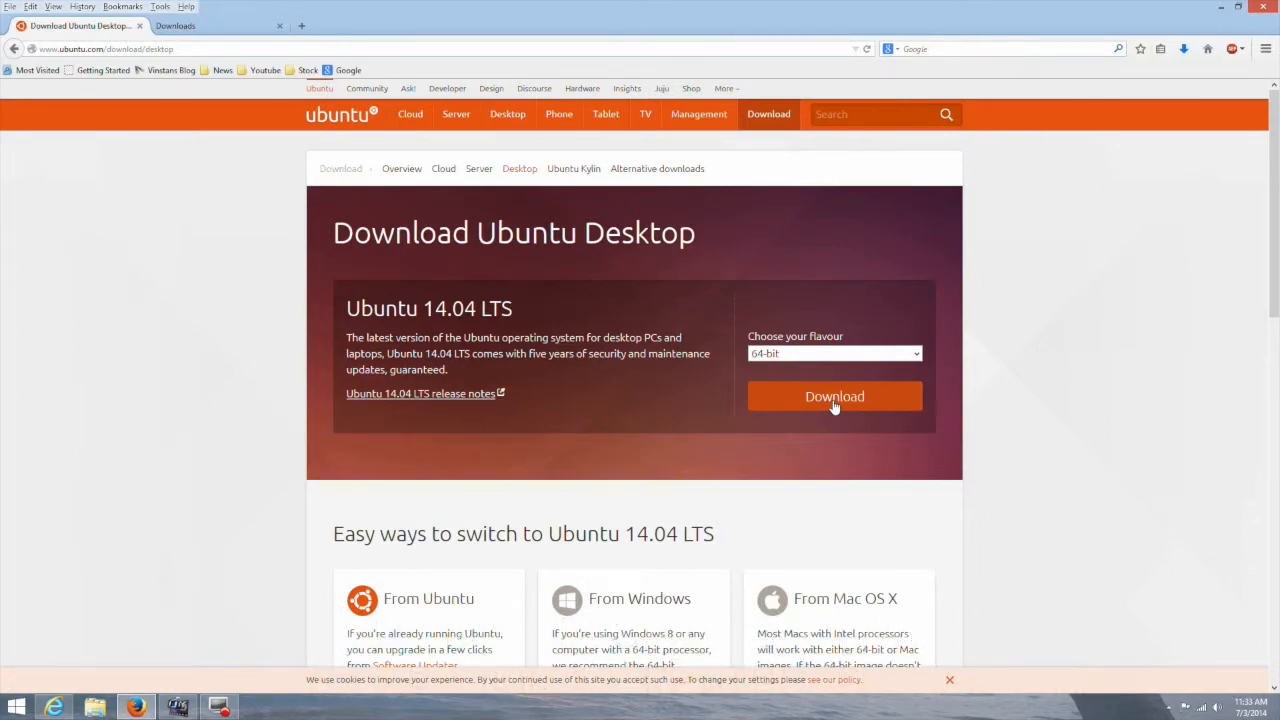
pyautogui.click(834, 396)
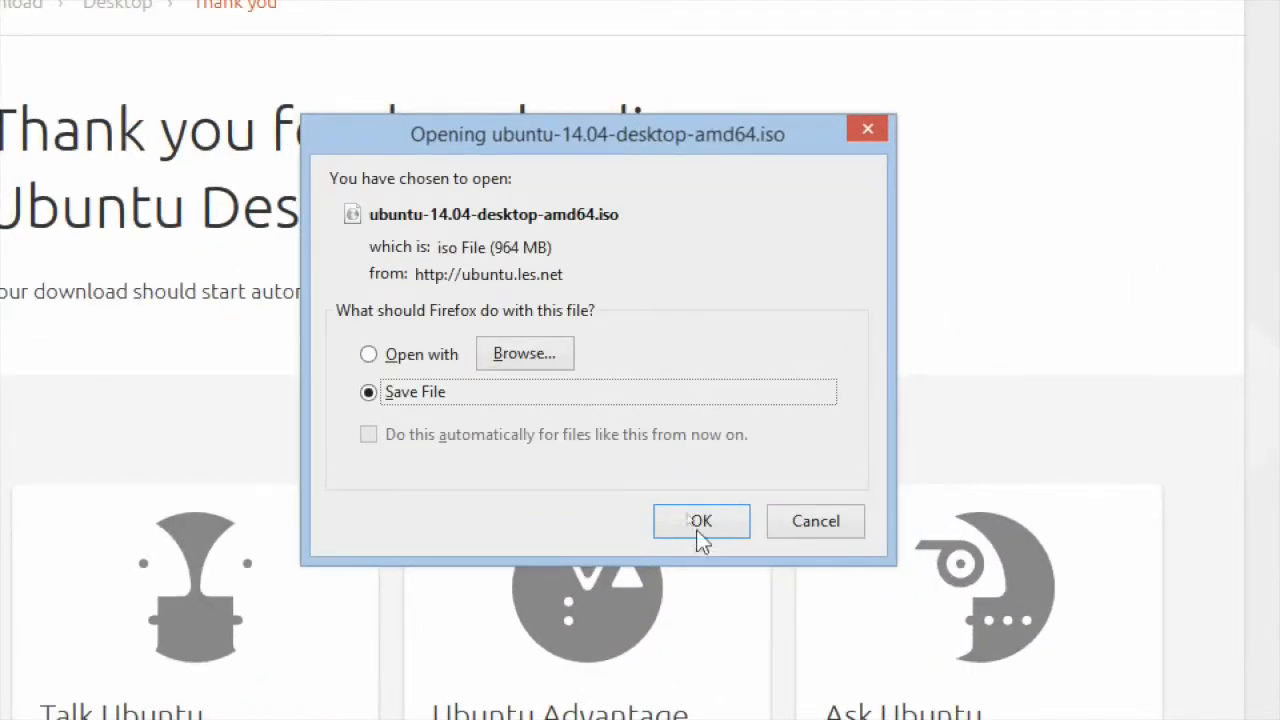
pyautogui.click(700, 520)
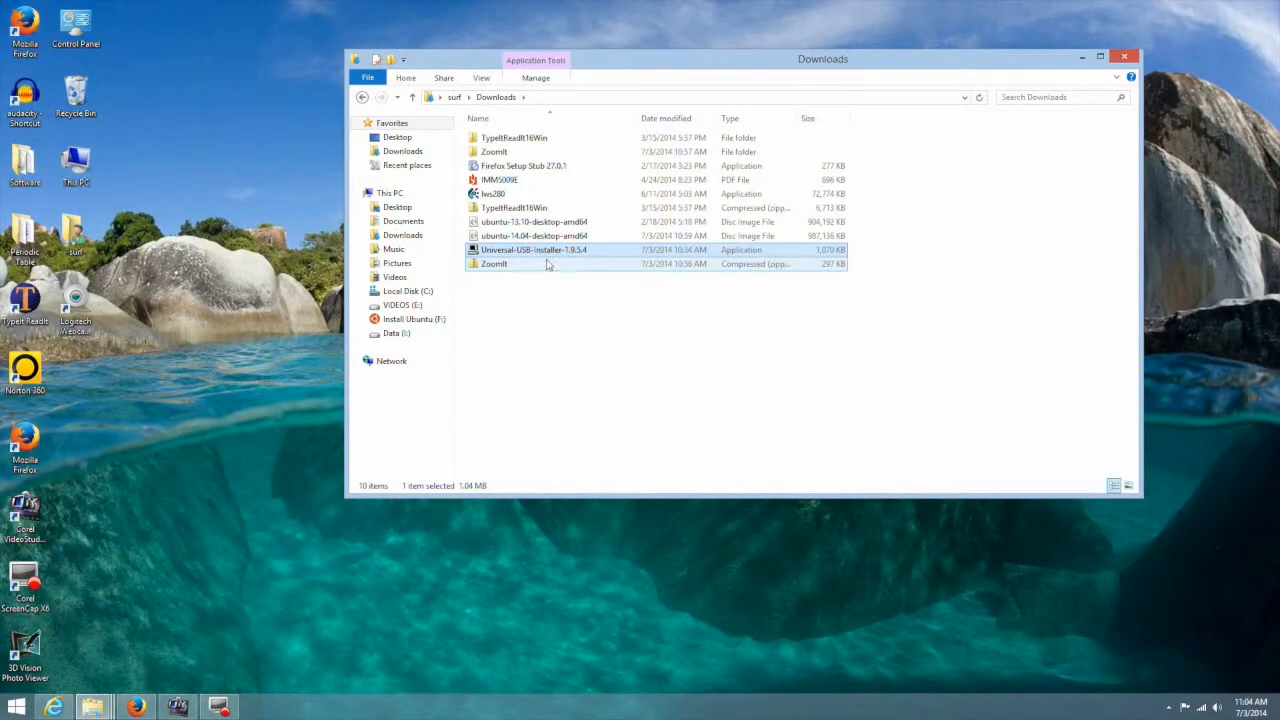
# Launch Universal-USB-Installer from Downloads, accept the licence and choose Ubuntu as the distribution
pyautogui.doubleClick(534, 248)
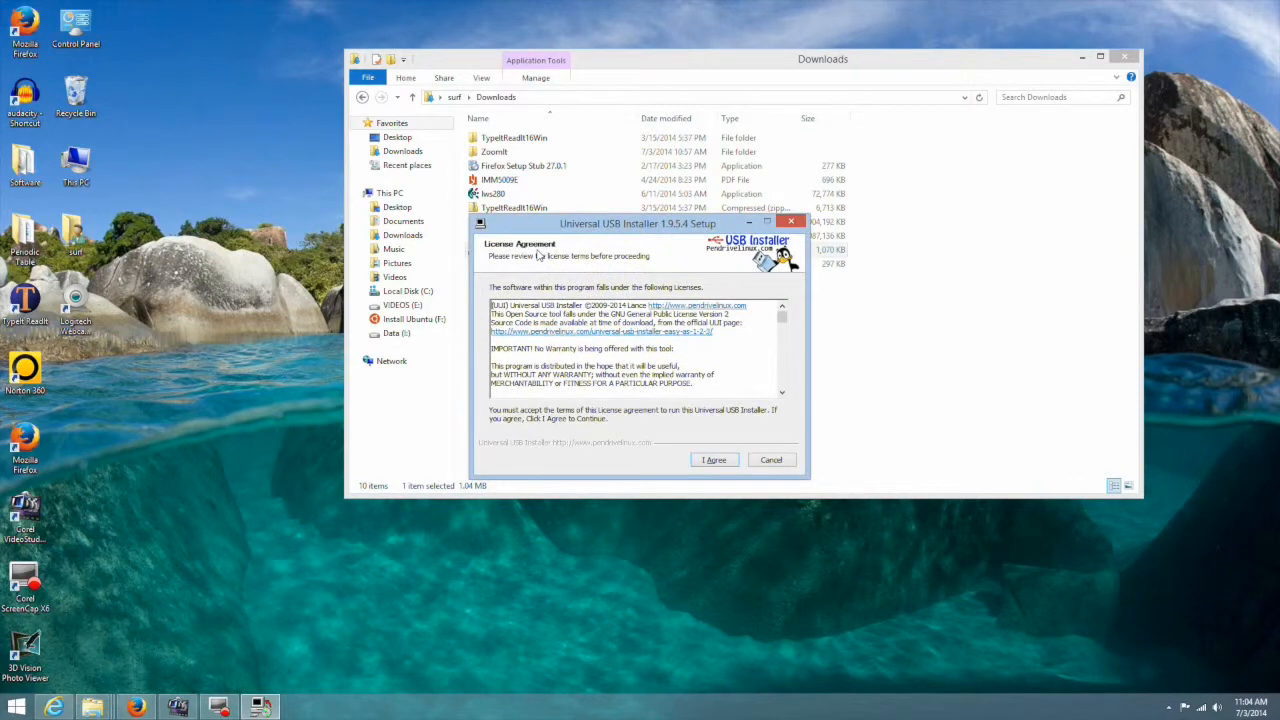
pyautogui.moveTo(628, 348)
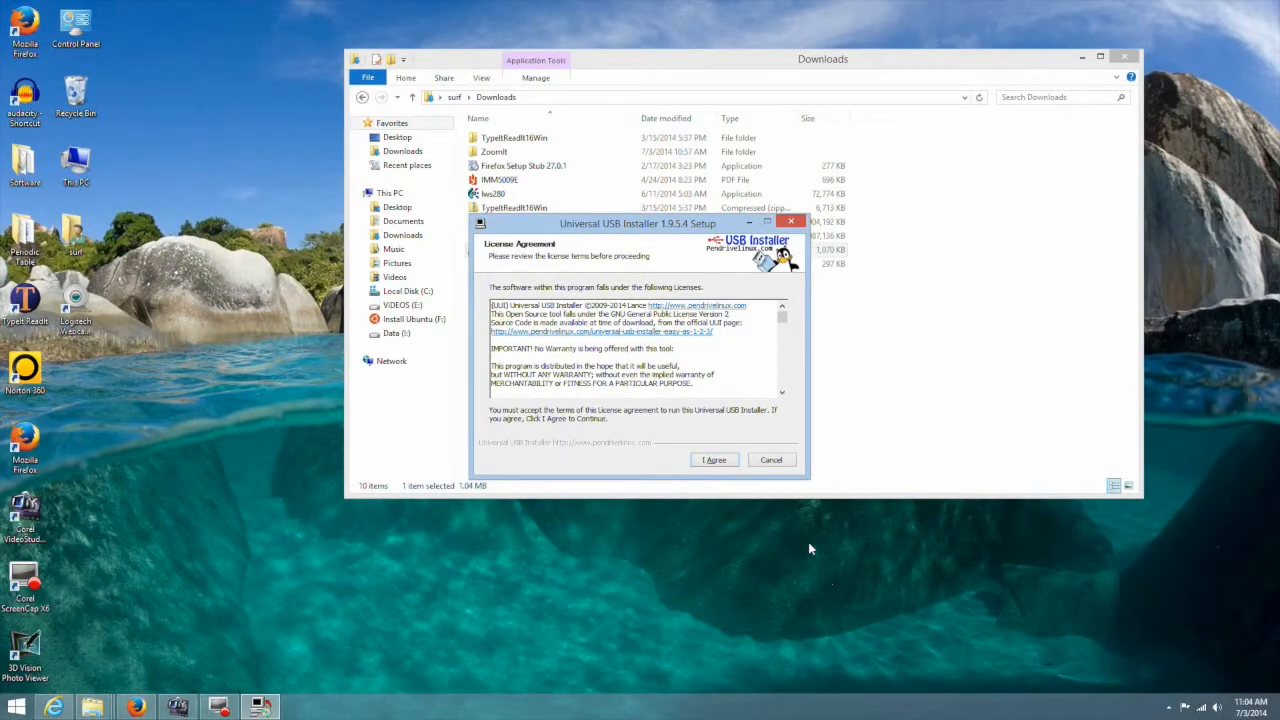
pyautogui.click(714, 458)
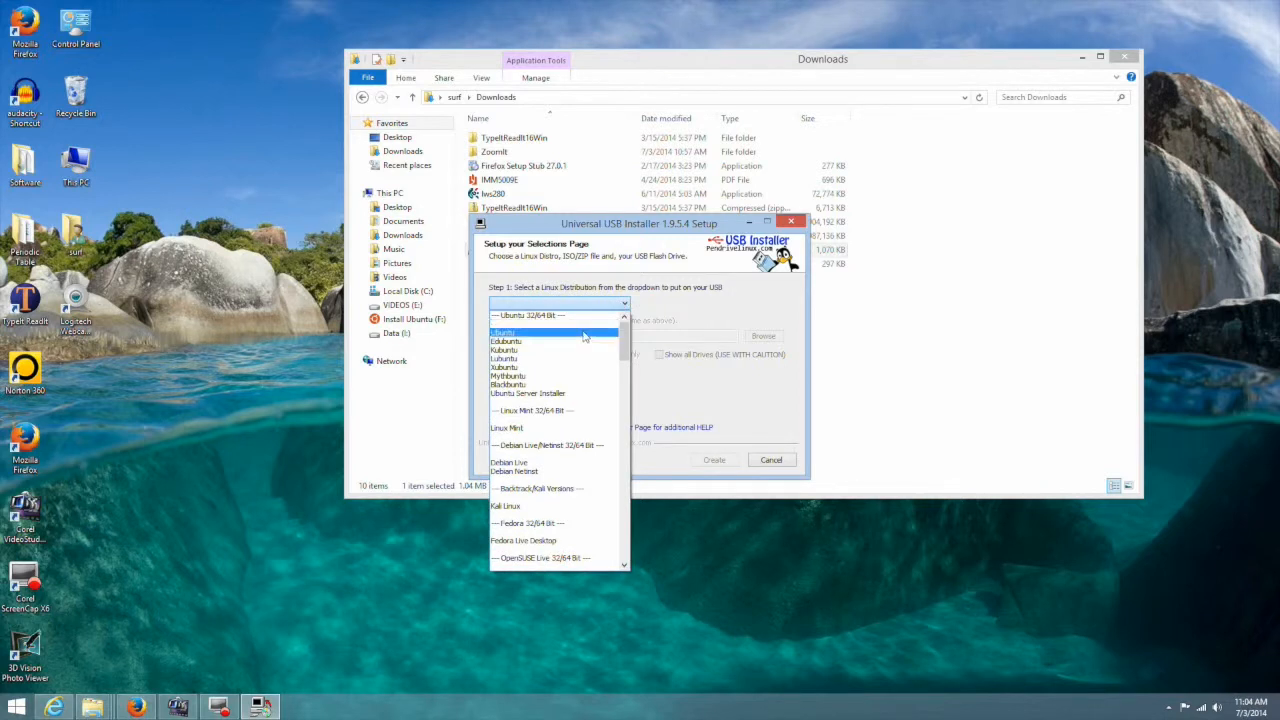
pyautogui.click(504, 332)
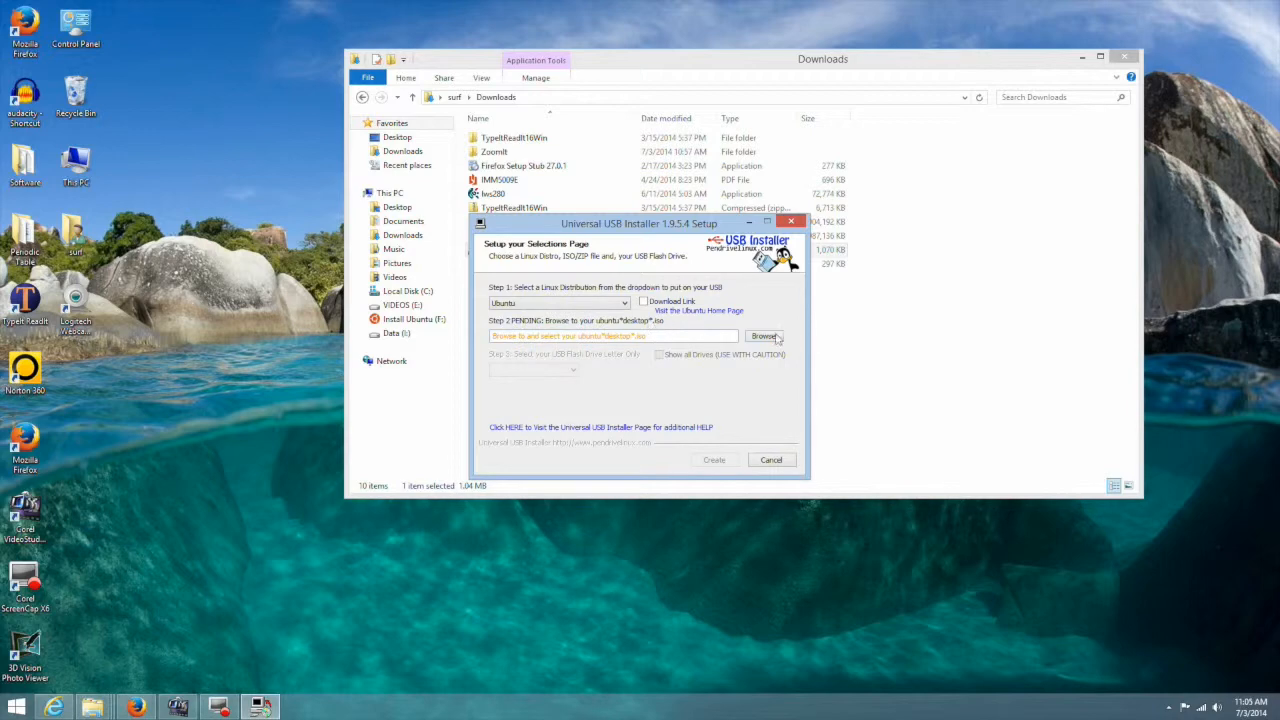
# Select ubuntu-14.04-desktop-amd64.iso, format drive F: as Fat32 and set 1590 MB persistence
pyautogui.click(764, 336)
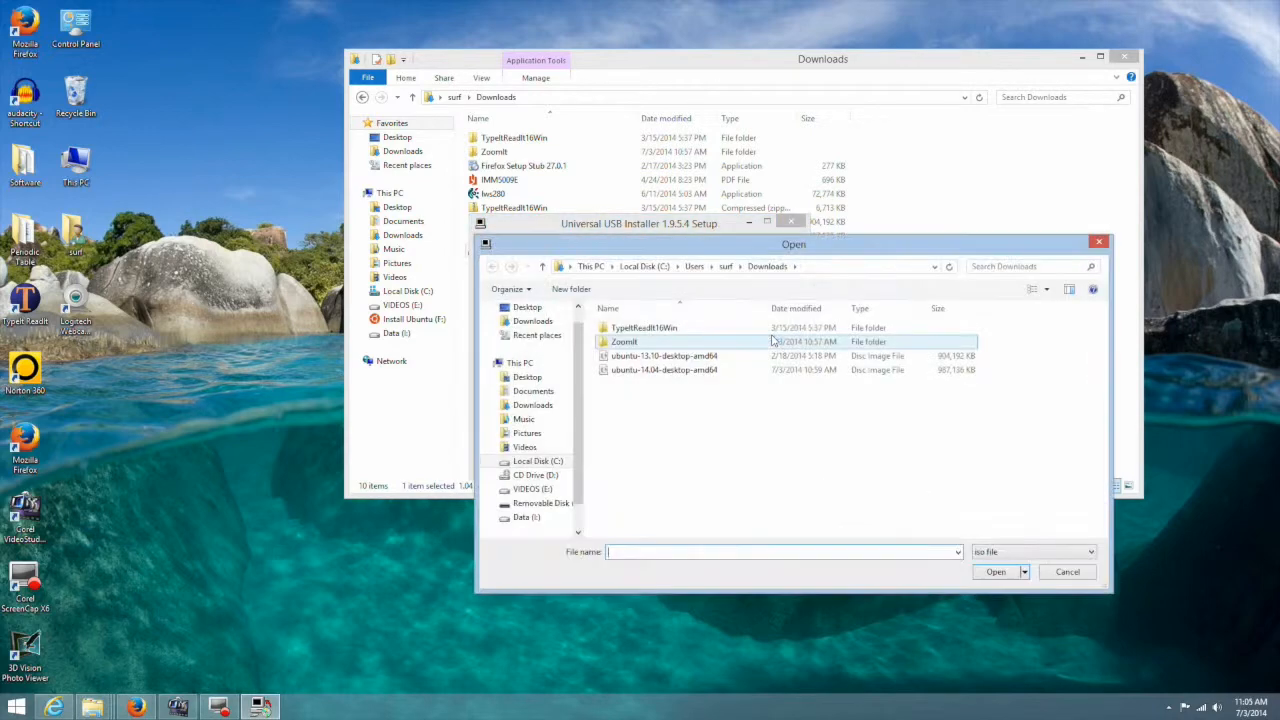
pyautogui.click(664, 368)
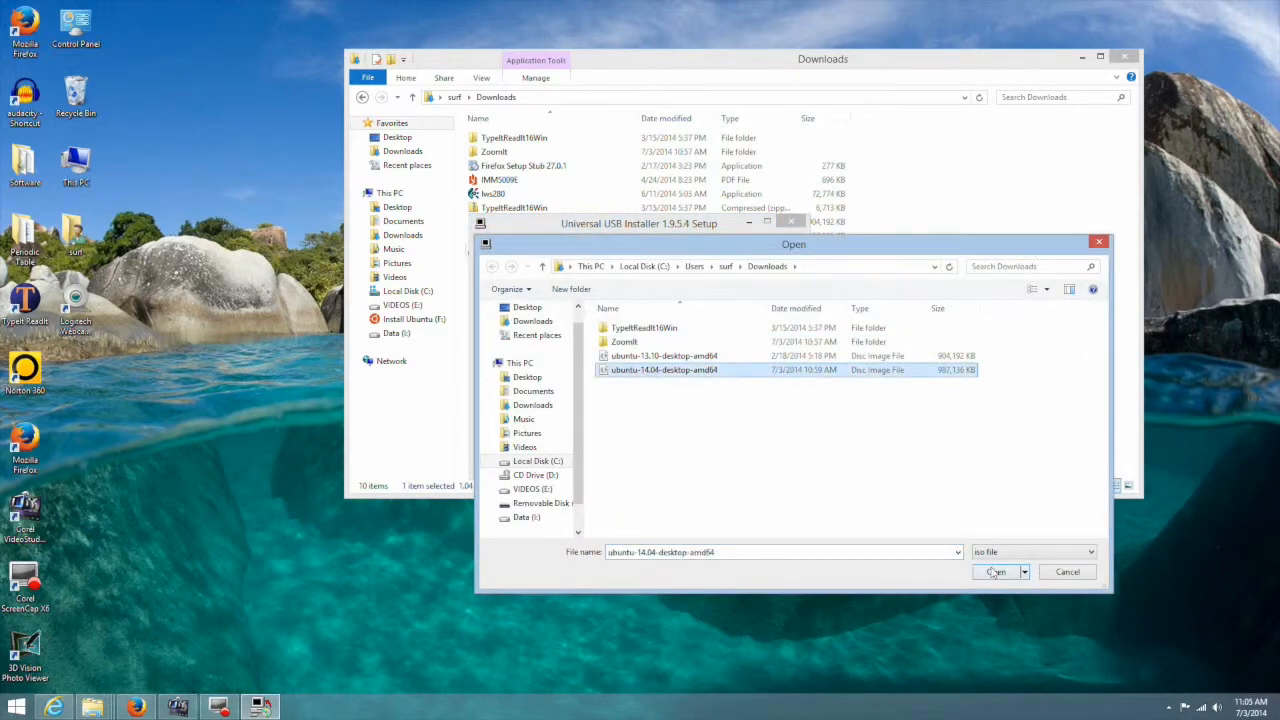
pyautogui.click(996, 572)
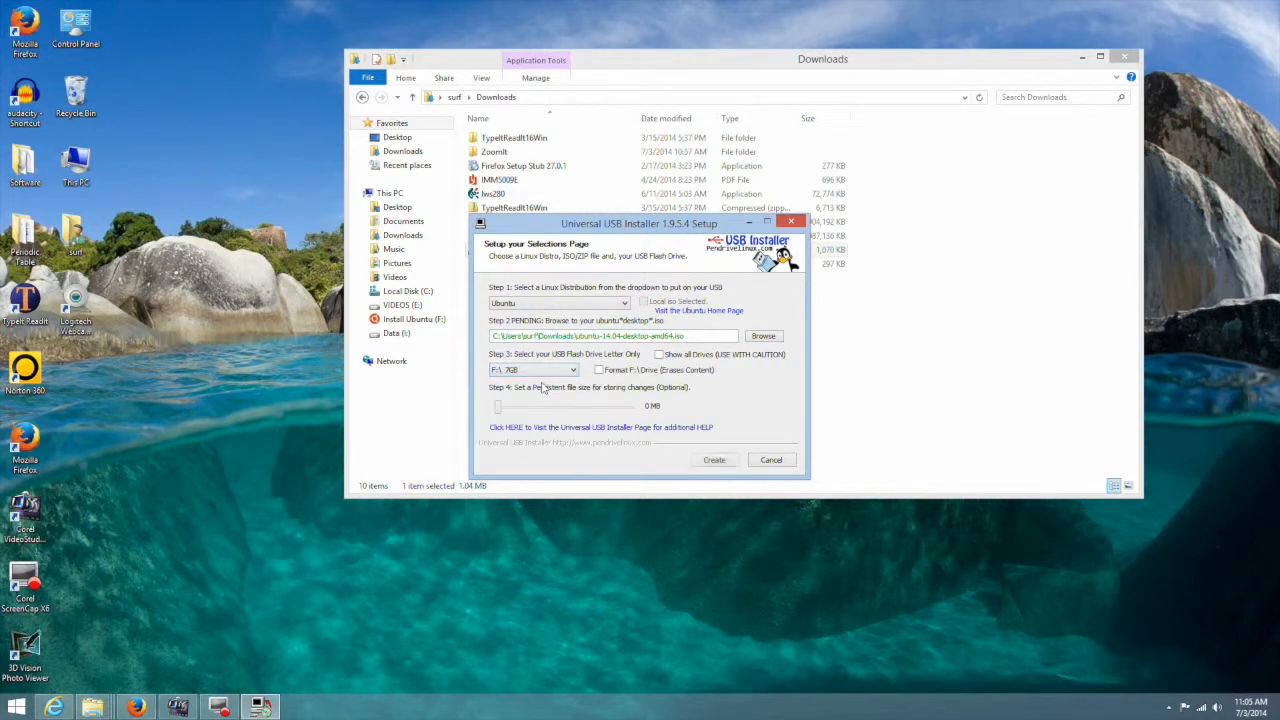
pyautogui.click(600, 368)
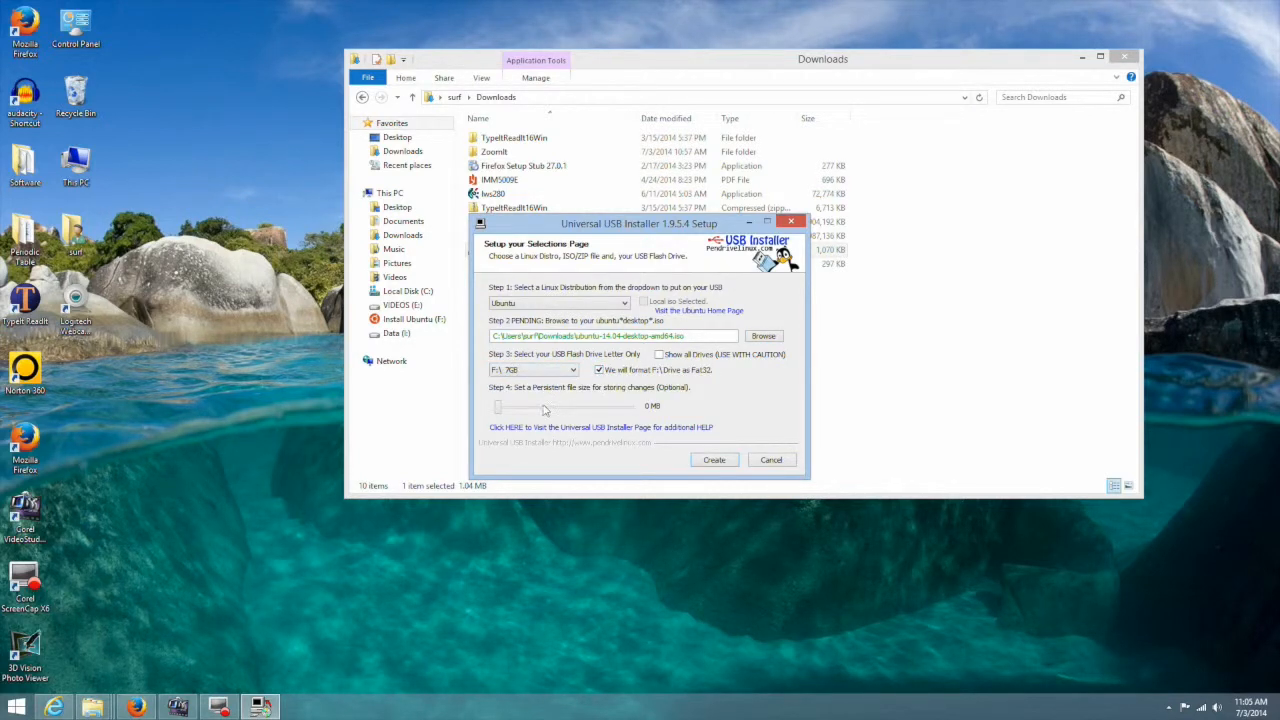
pyautogui.moveTo(498, 406); pyautogui.dragTo(556, 406)
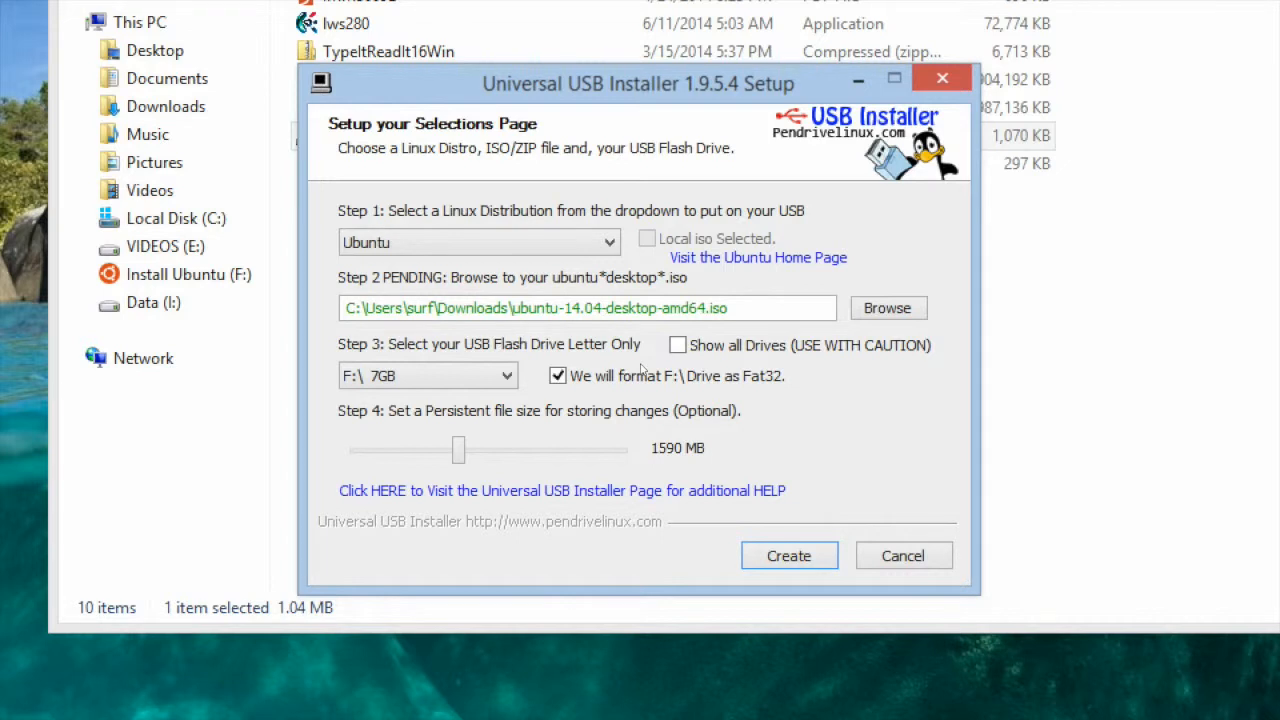
# Create the bootable USB on drive F:, confirm the actions and close the installer when complete
pyautogui.click(788, 556)
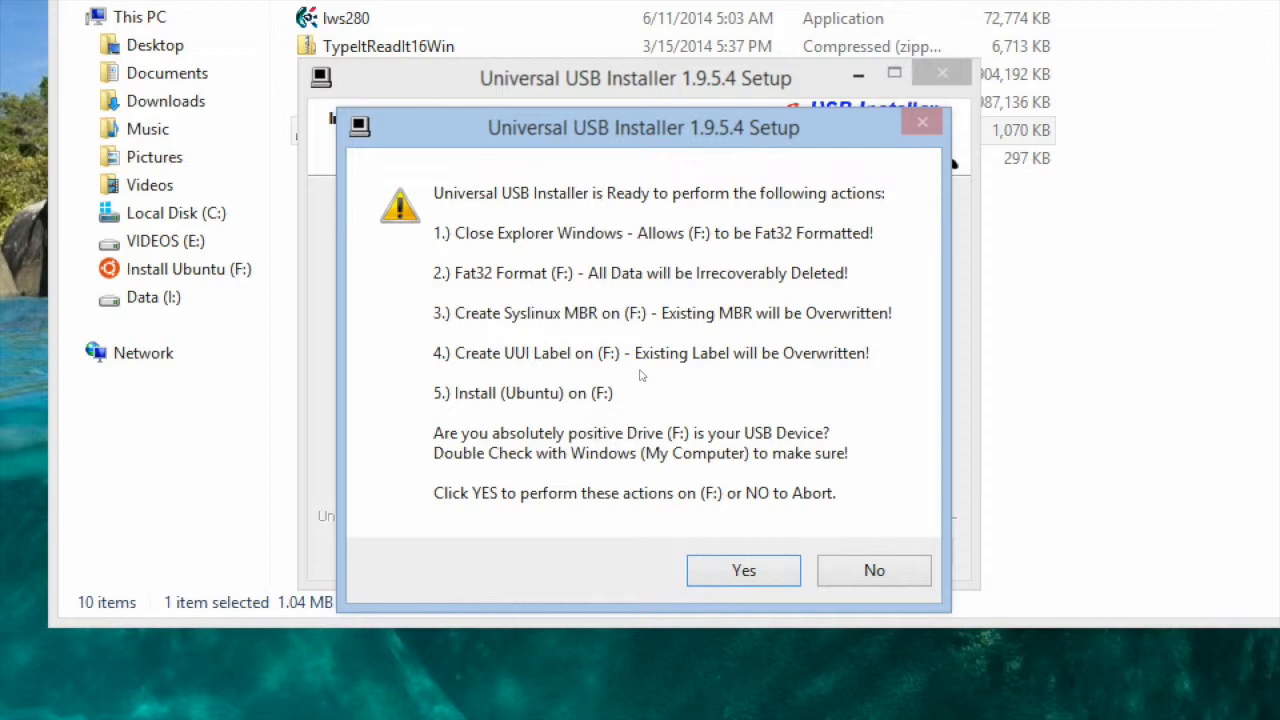
pyautogui.click(744, 570)
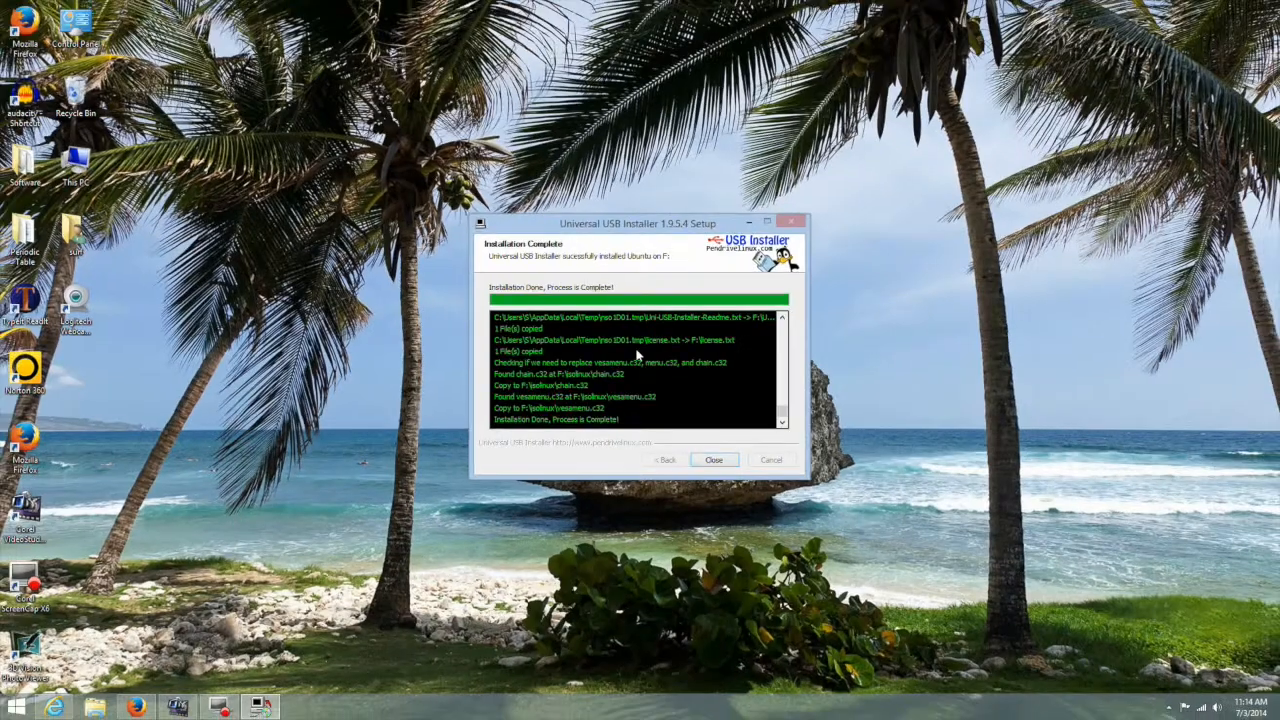
pyautogui.click(712, 458)
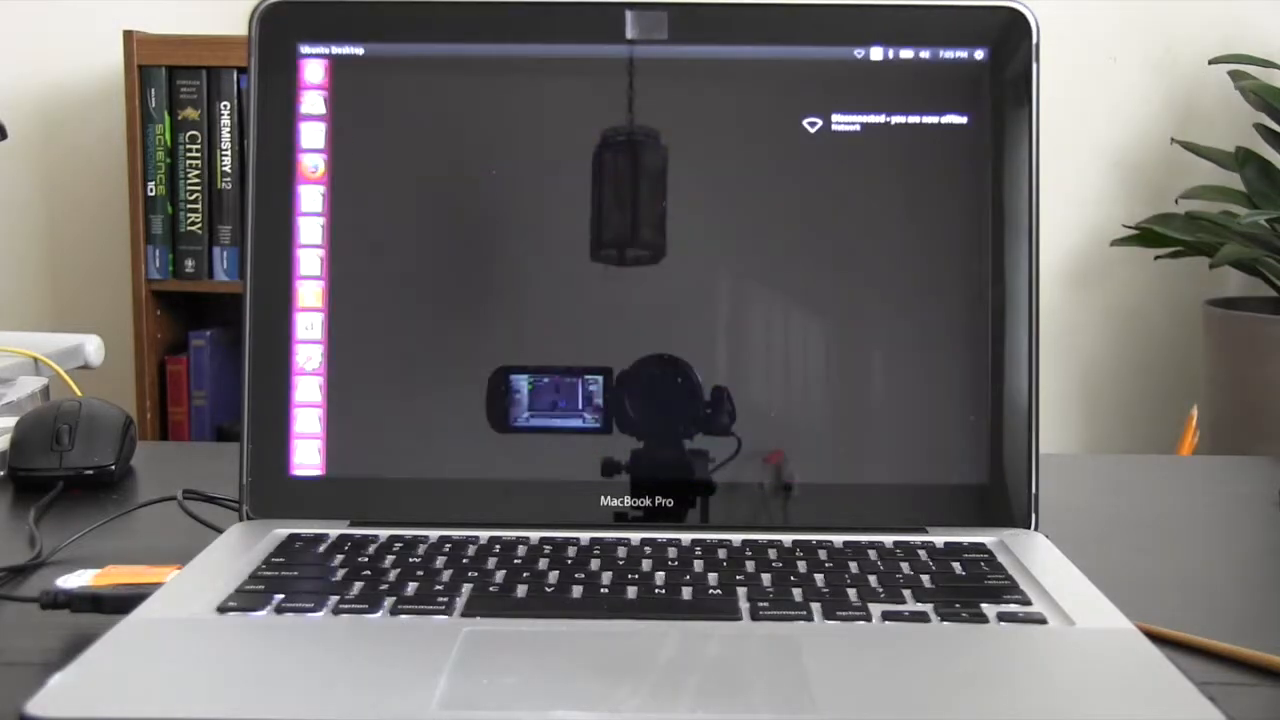
# Boot the MacBook Pro into the live Ubuntu 14.04 desktop and start Ubuntu Software Center
pyautogui.press('super')
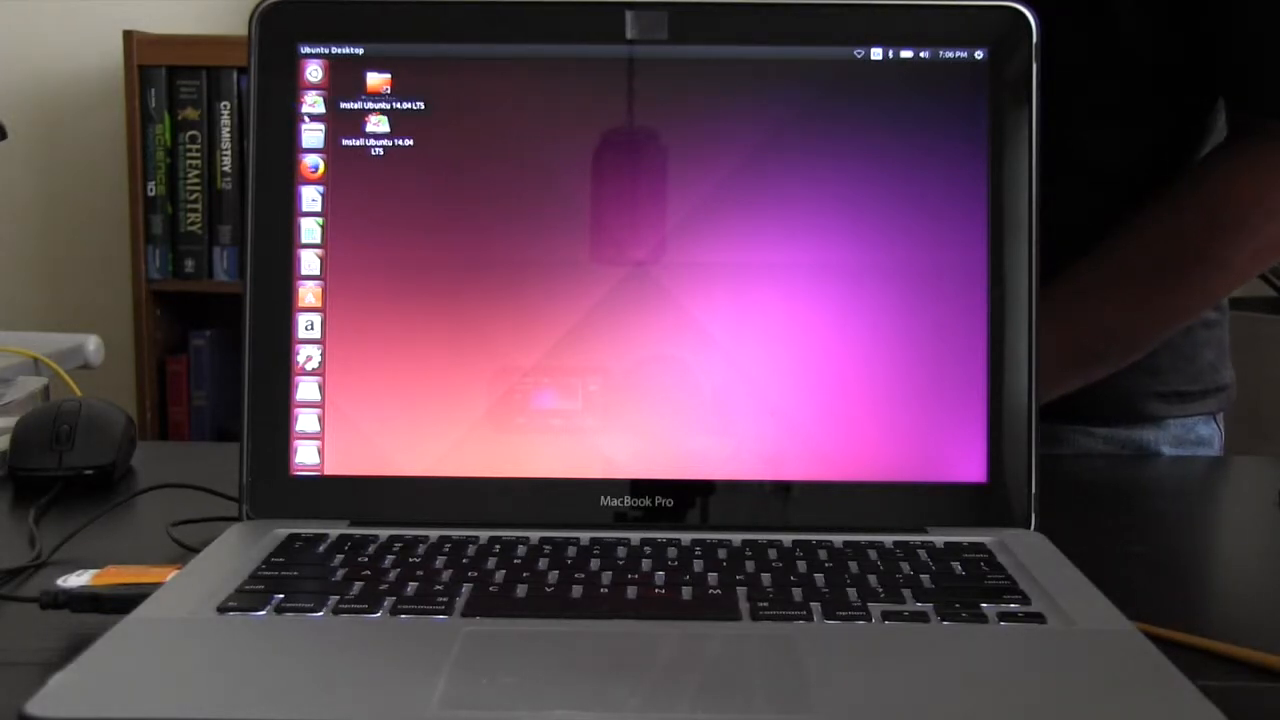
pyautogui.click(312, 296)
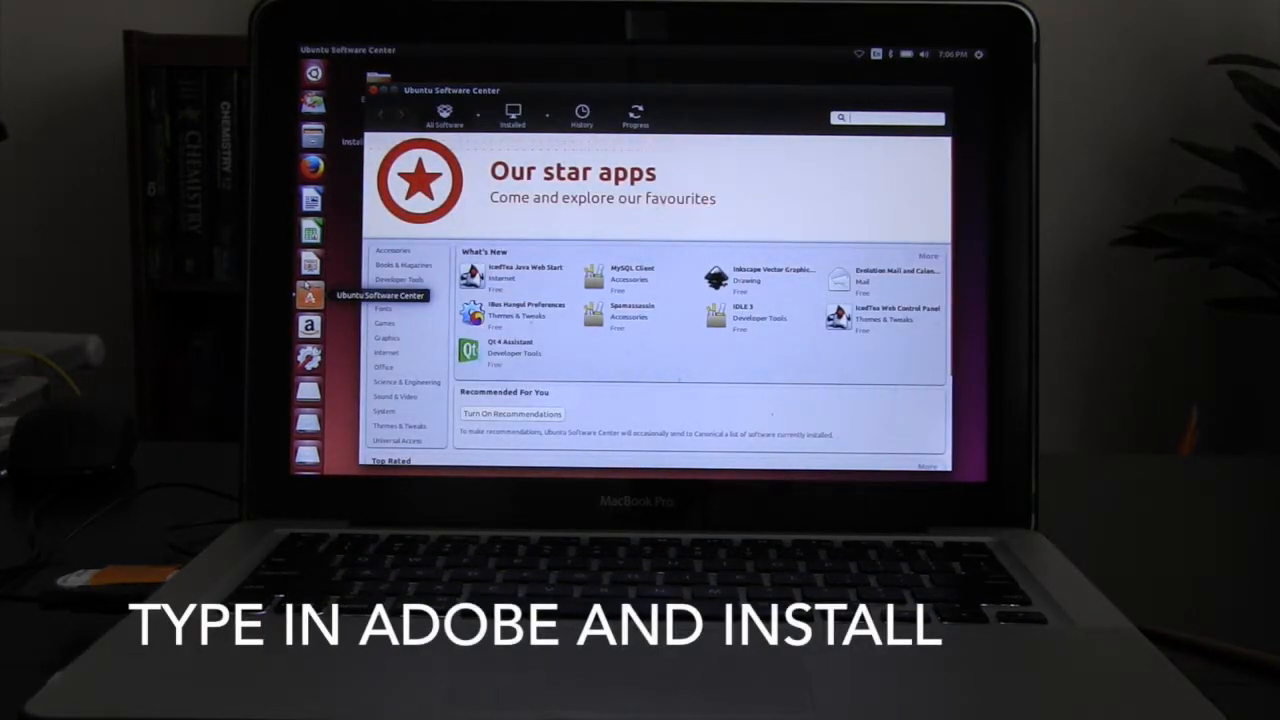
# Search for 'flash', view the Adobe Flash plugin and enable its multiverse source
pyautogui.write('flash')
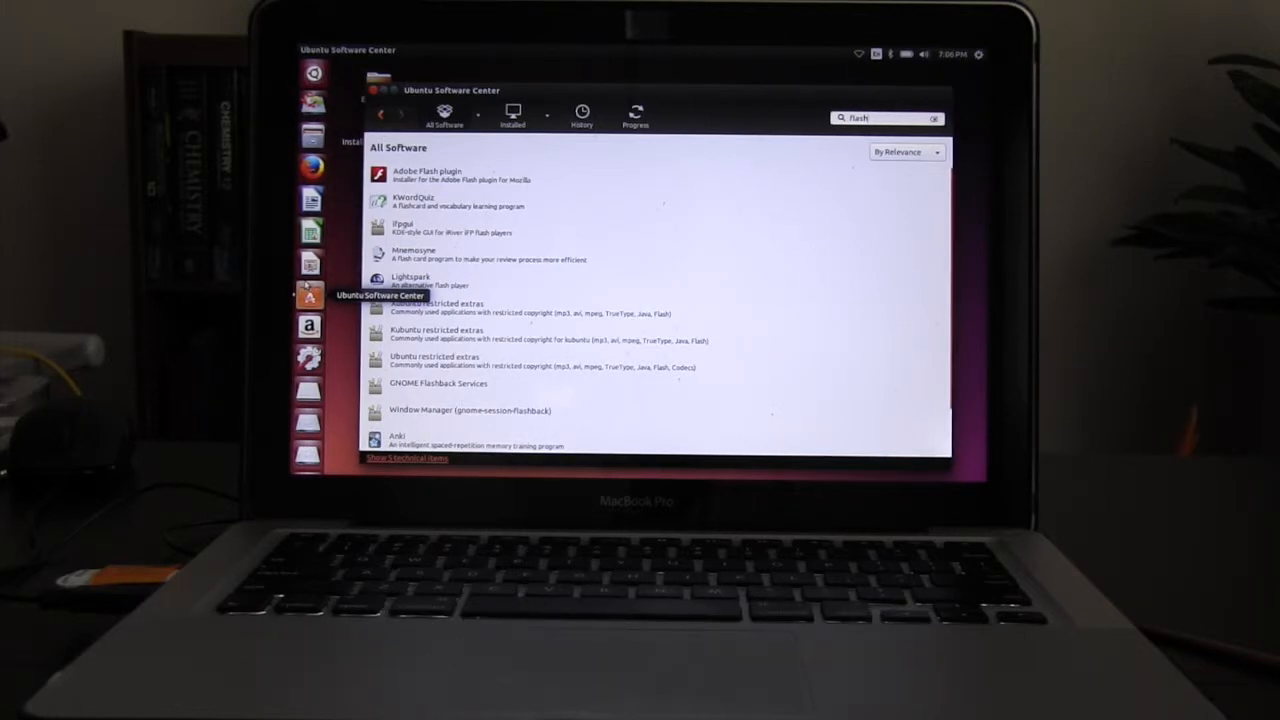
pyautogui.click(450, 176)
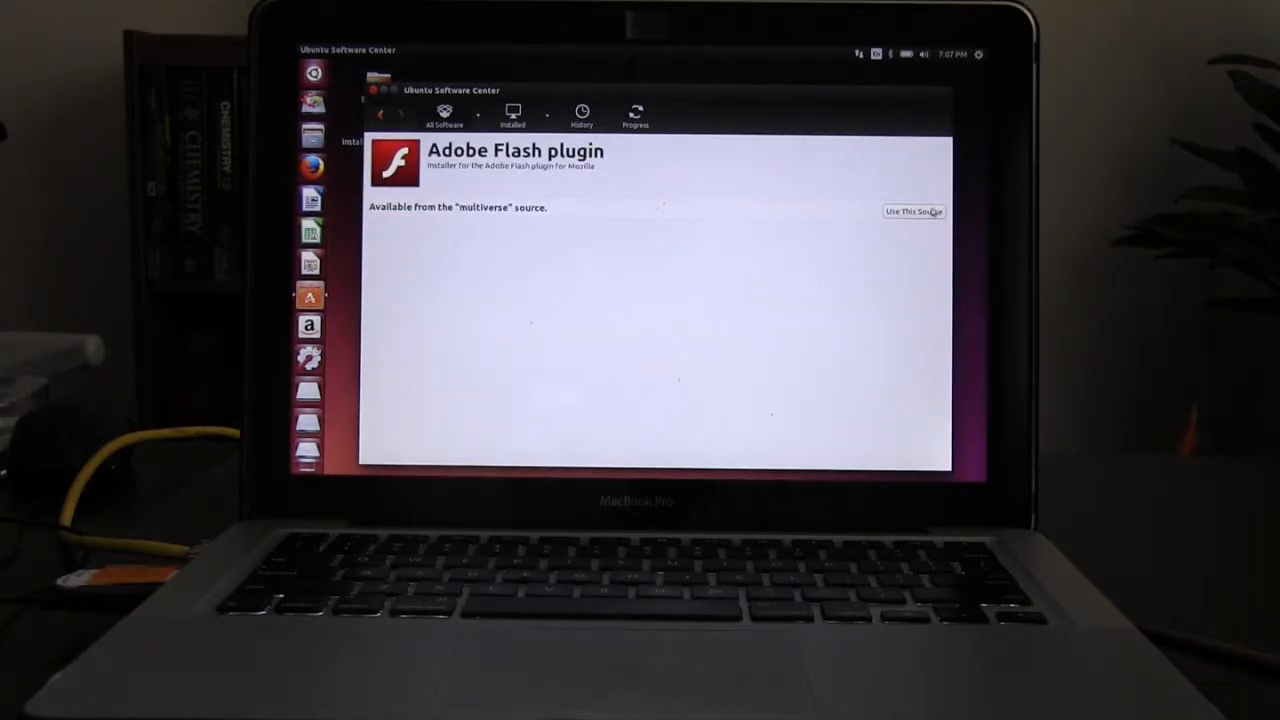
pyautogui.click(912, 212)
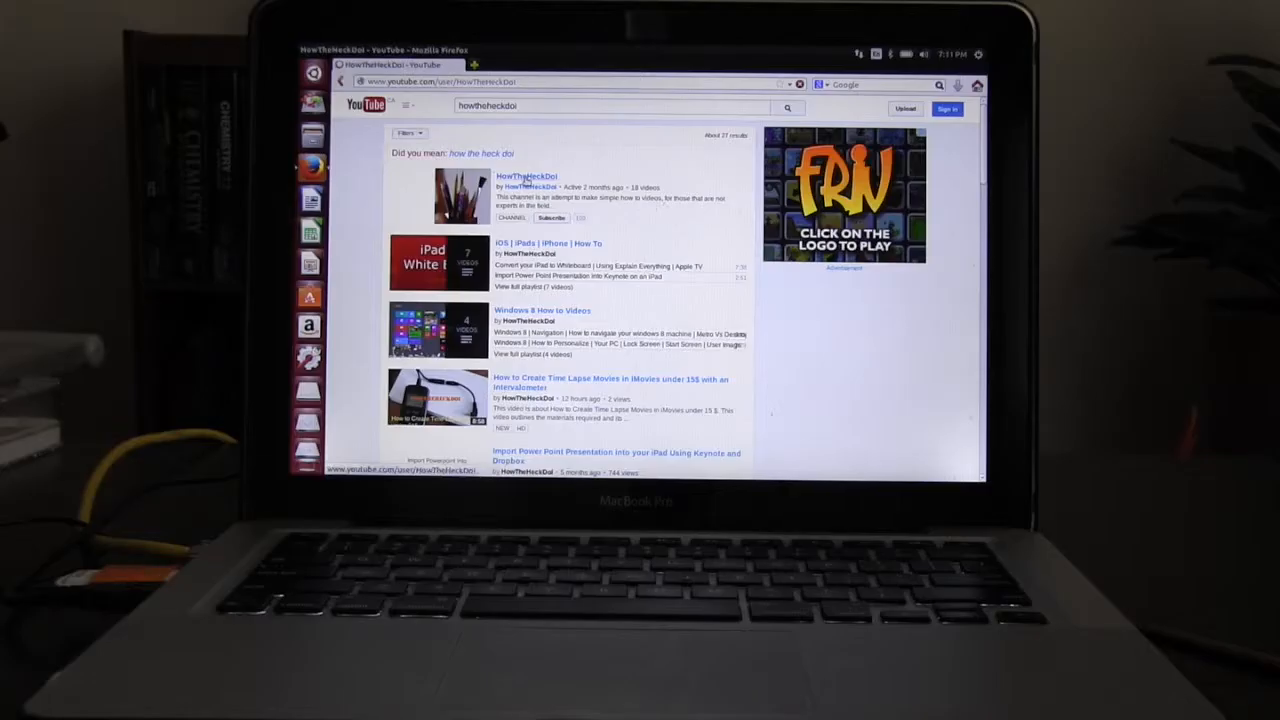
# Play the HowTheHeckDoI Boot Camp Windows 8 installation video on YouTube, then search for Additional Drivers
pyautogui.click(528, 176)
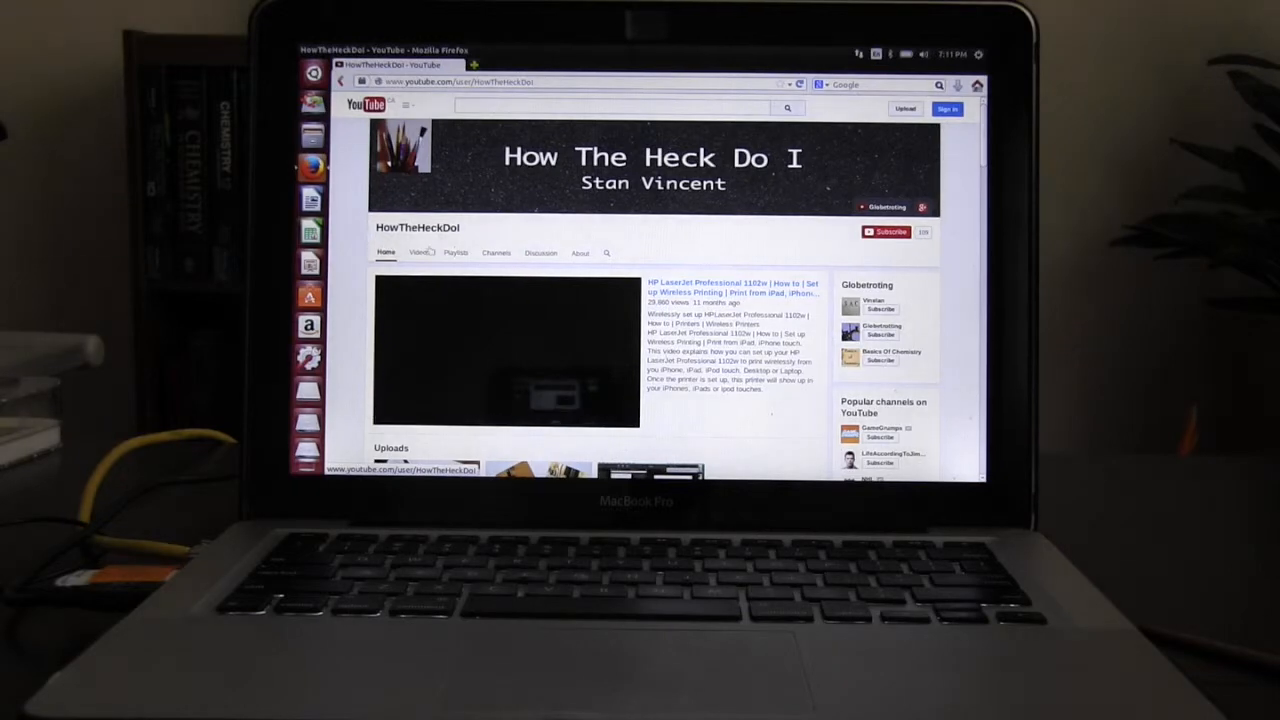
pyautogui.click(420, 252)
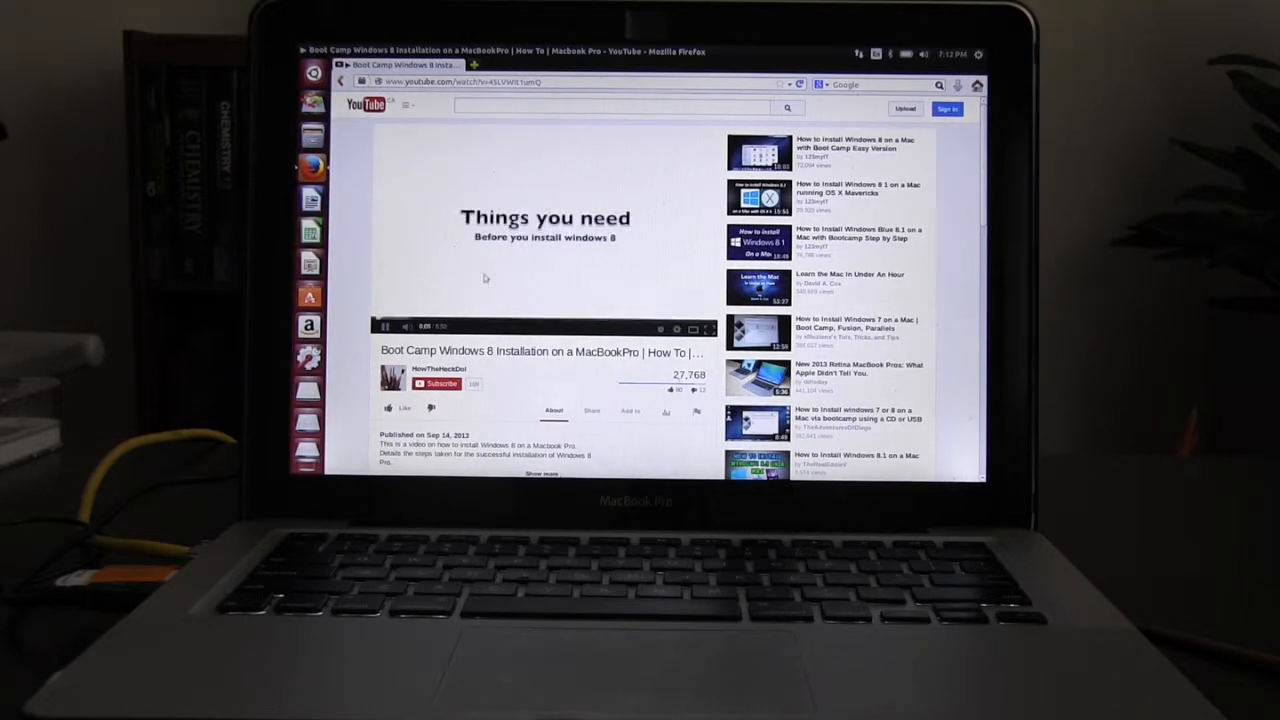
pyautogui.write('additiona')
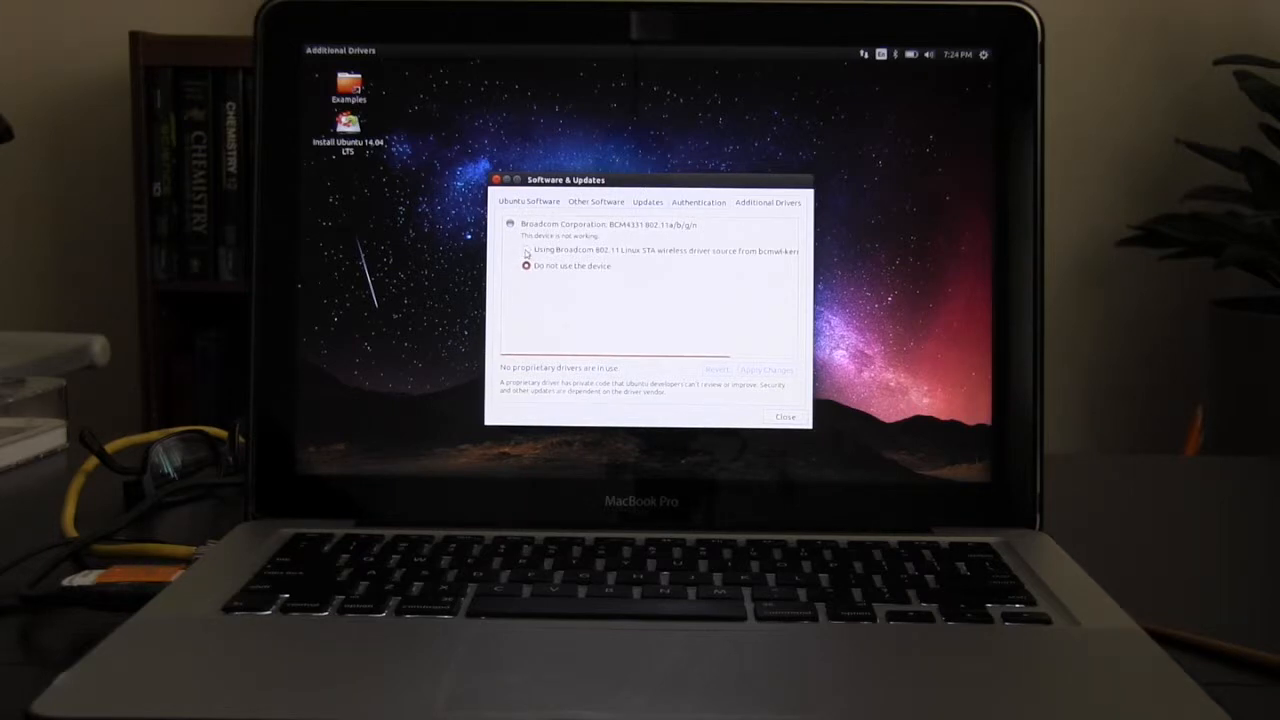
# Apply the Broadcom 802.11 Linux STA wireless driver in Additional Drivers and close the window
pyautogui.click(528, 250)
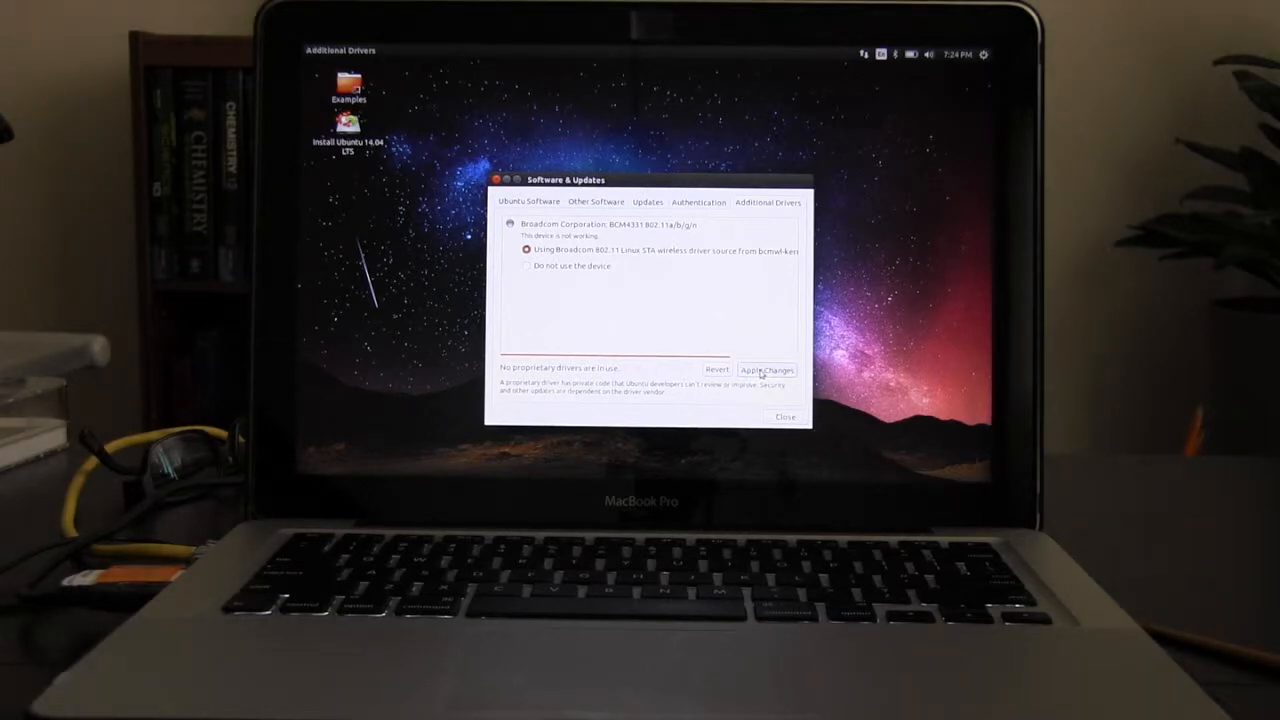
pyautogui.click(768, 370)
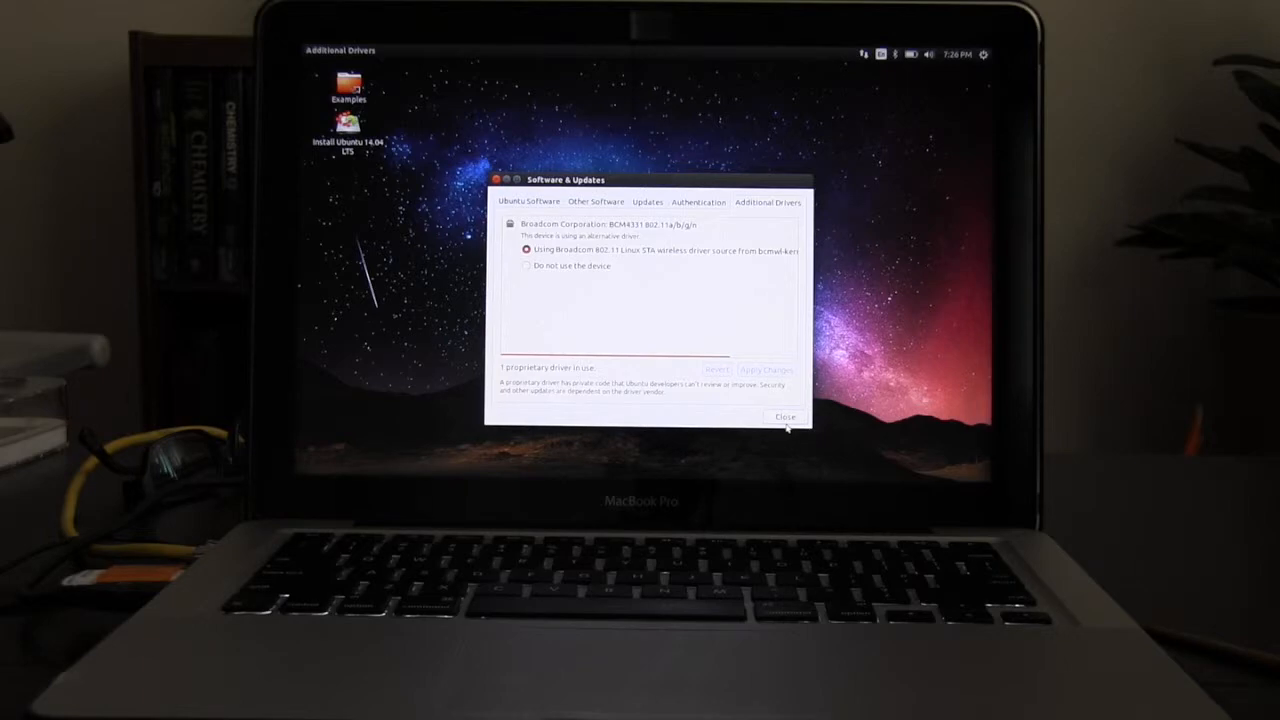
pyautogui.moveTo(772, 442)
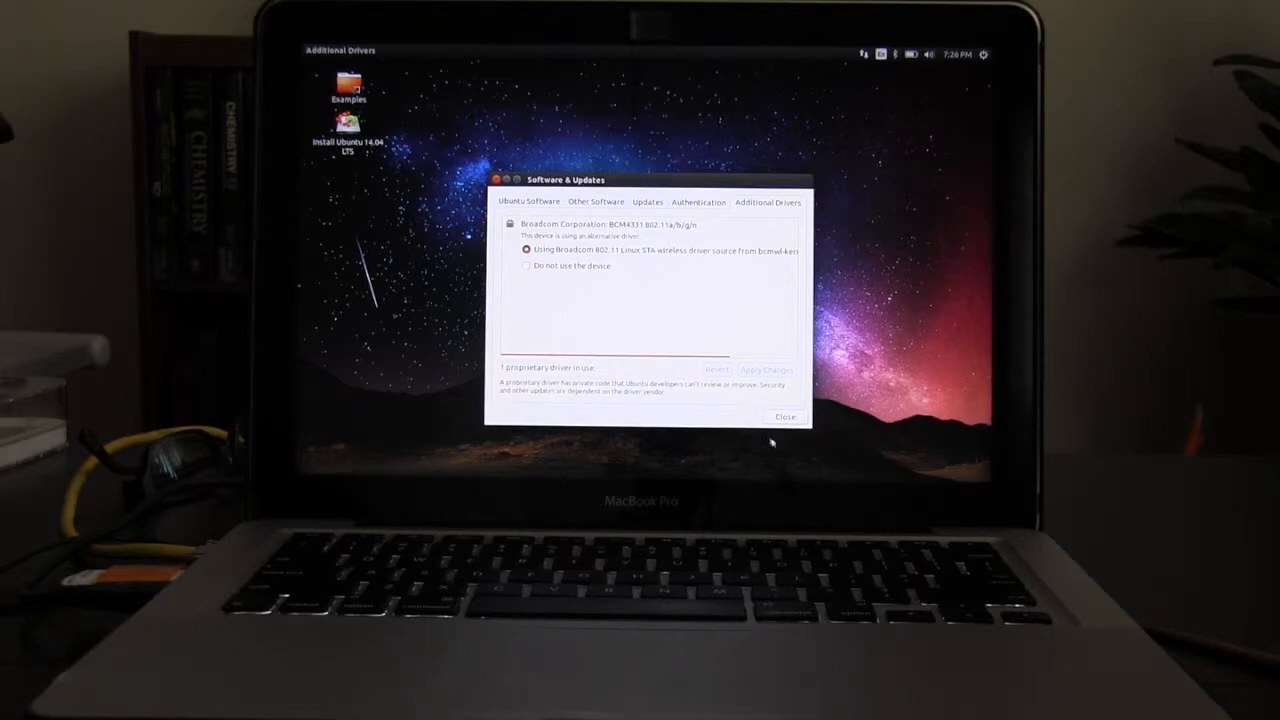
pyautogui.click(784, 418)
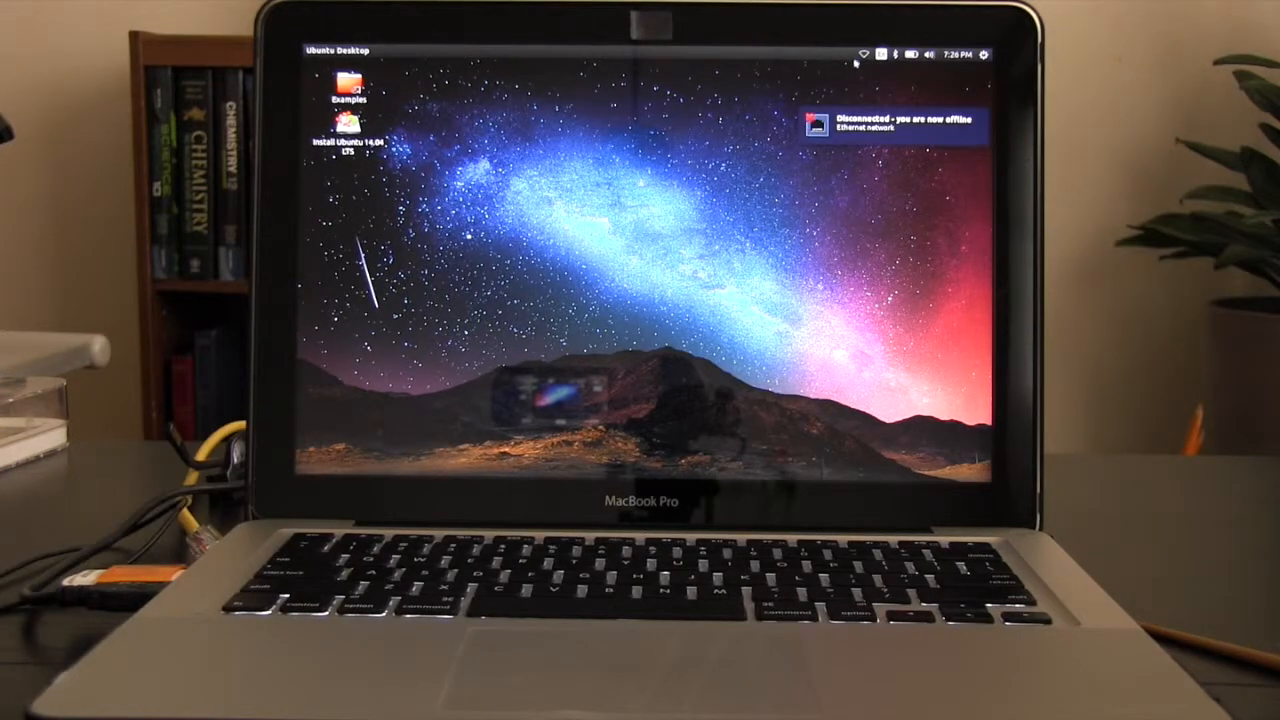
# Join the Wi-Fi network with its password from the network indicator and check the connection
pyautogui.click(880, 54)
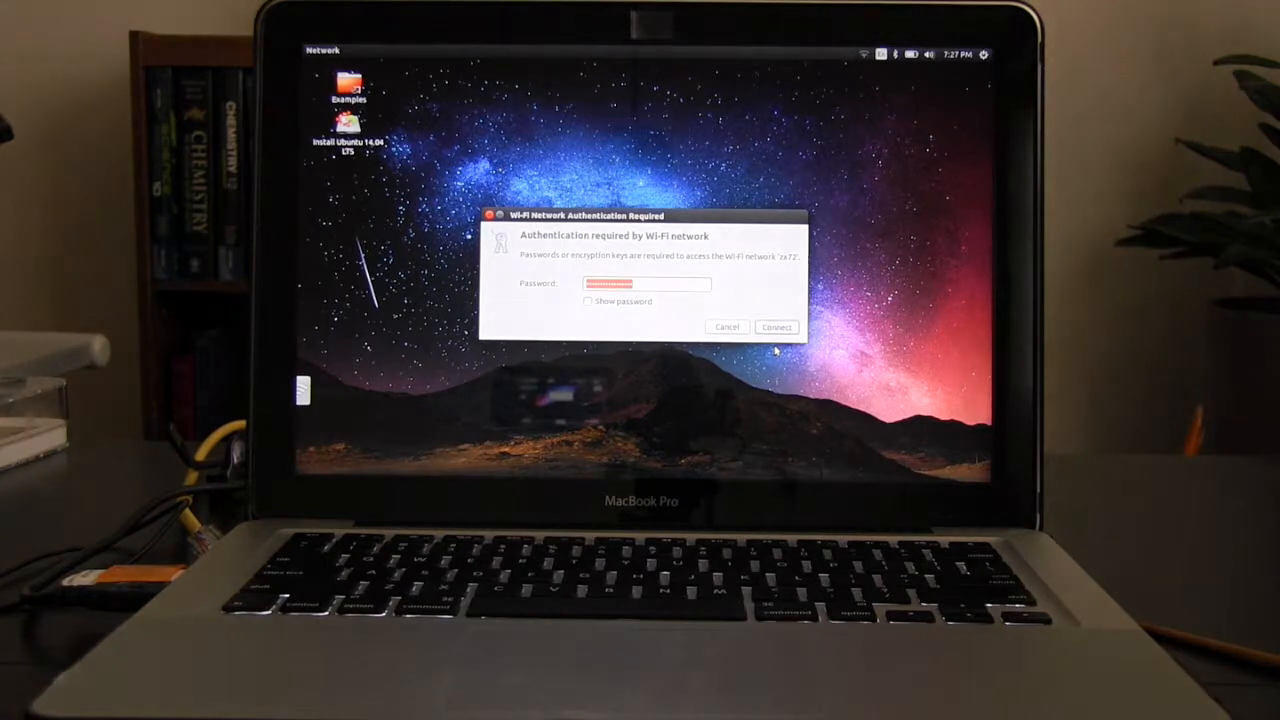
pyautogui.click(776, 328)
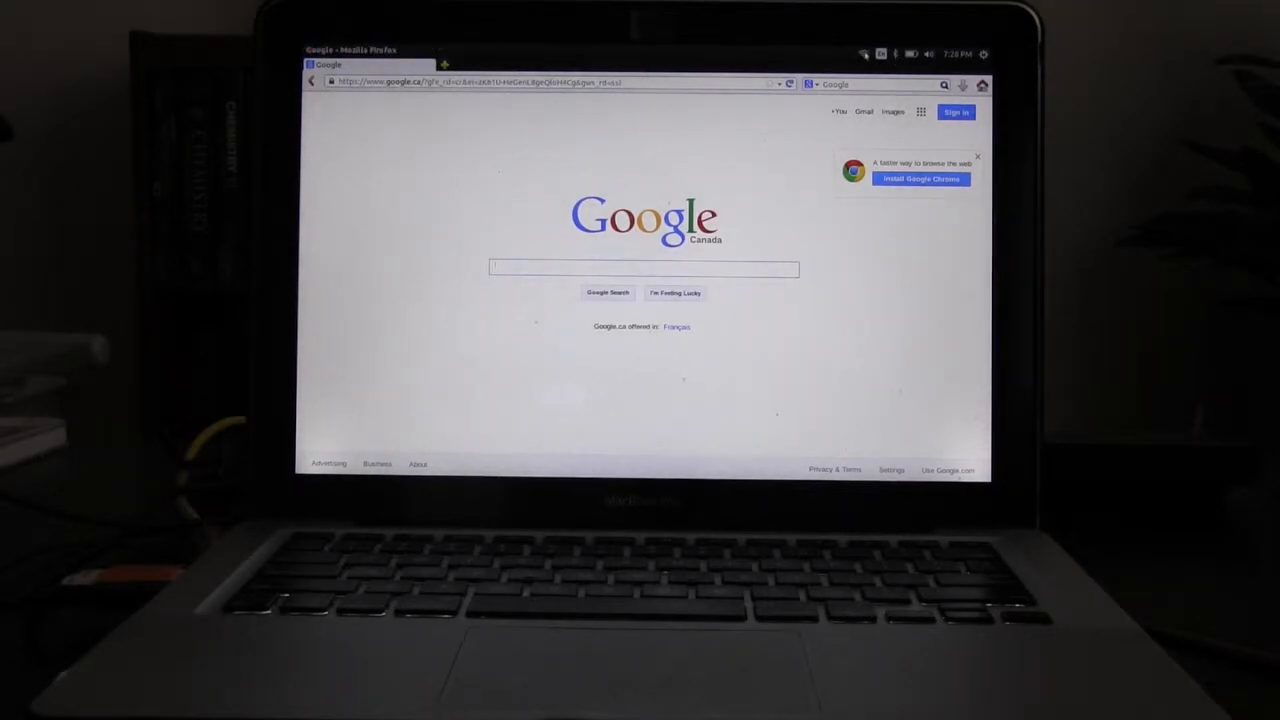
pyautogui.click(912, 52)
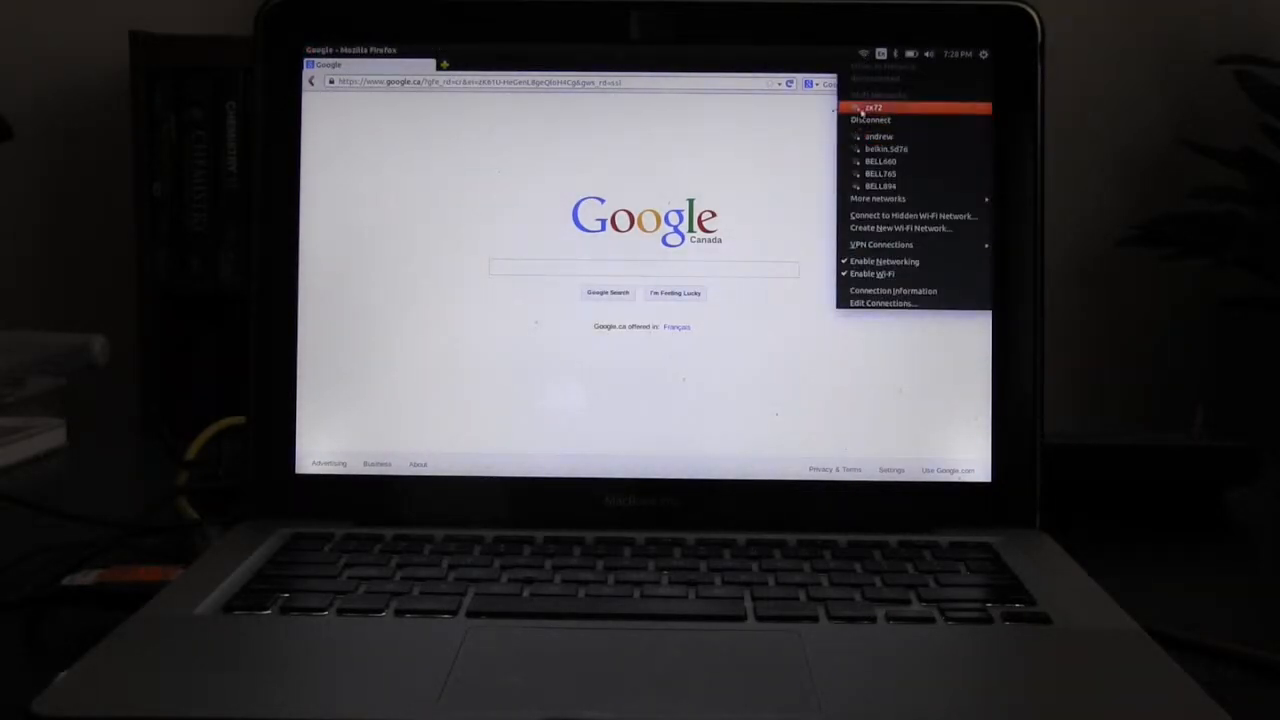